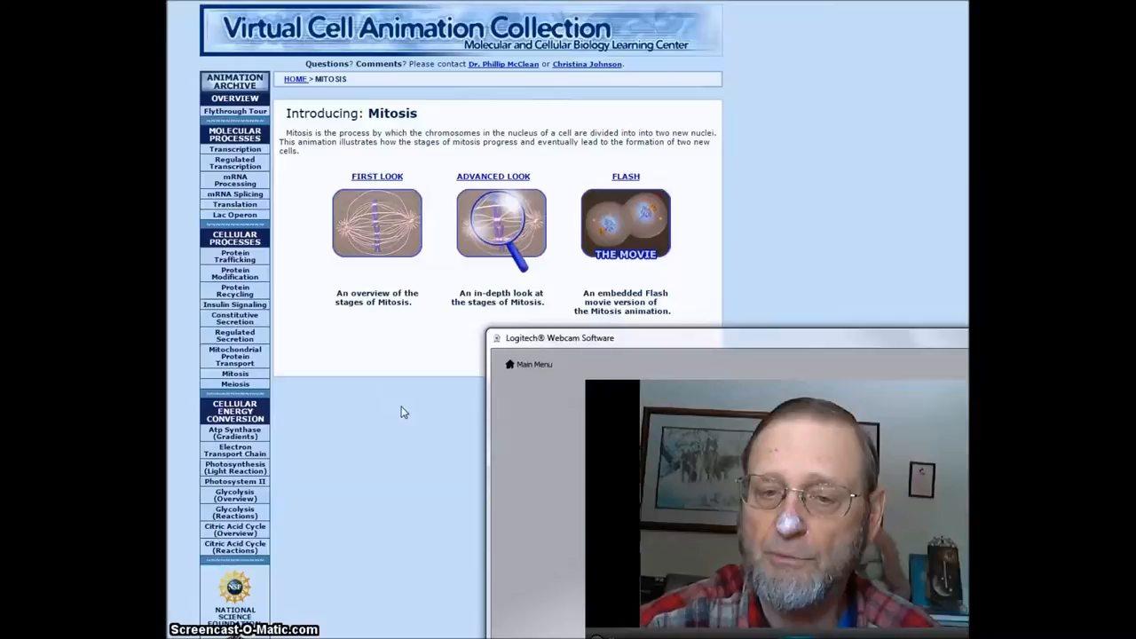
pyautogui.moveTo(407, 408)
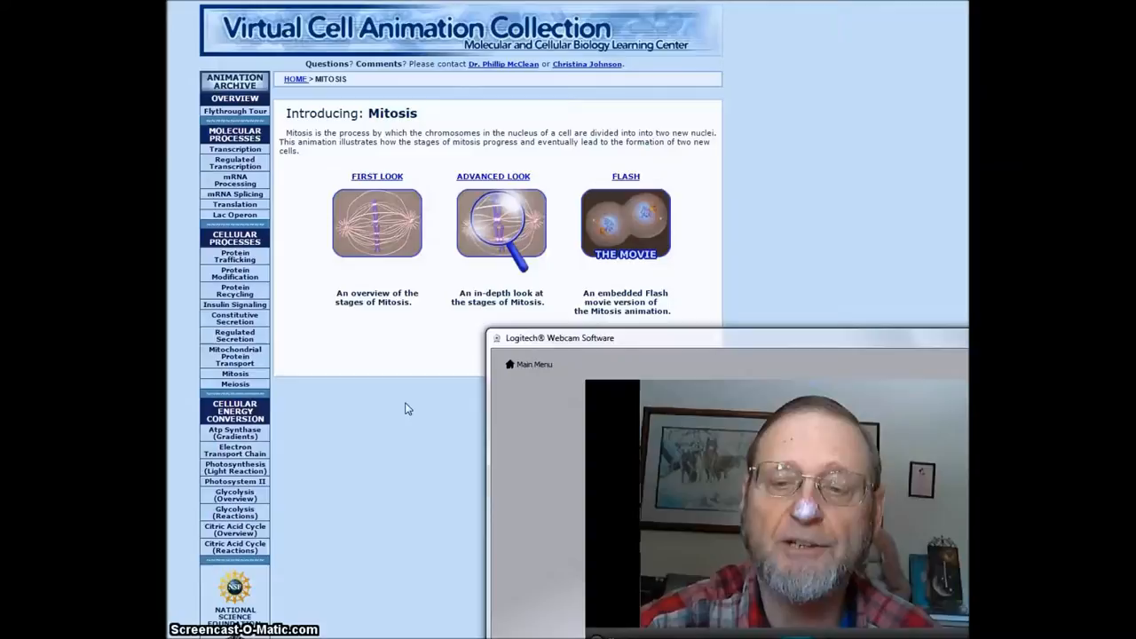
pyautogui.moveTo(399, 392)
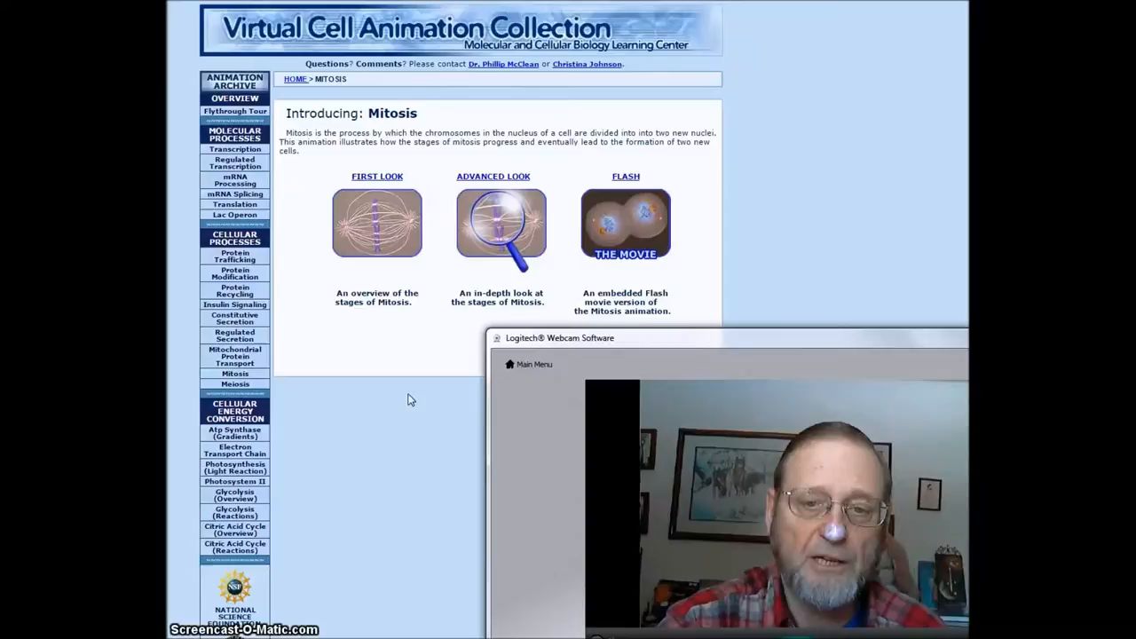
pyautogui.moveTo(414, 402)
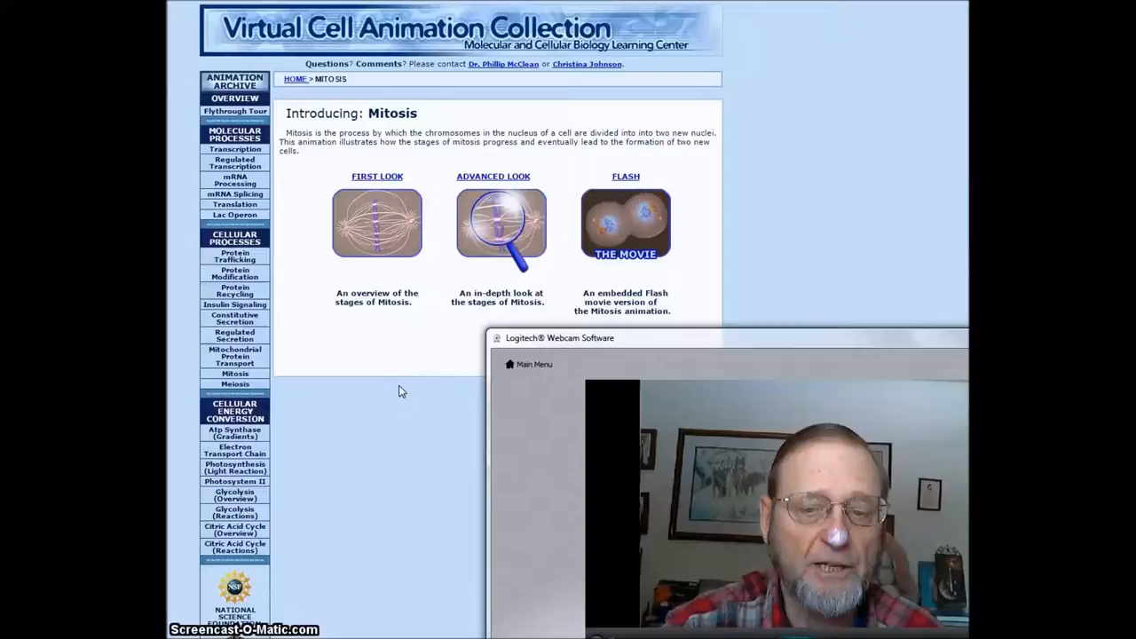
pyautogui.moveTo(395, 386)
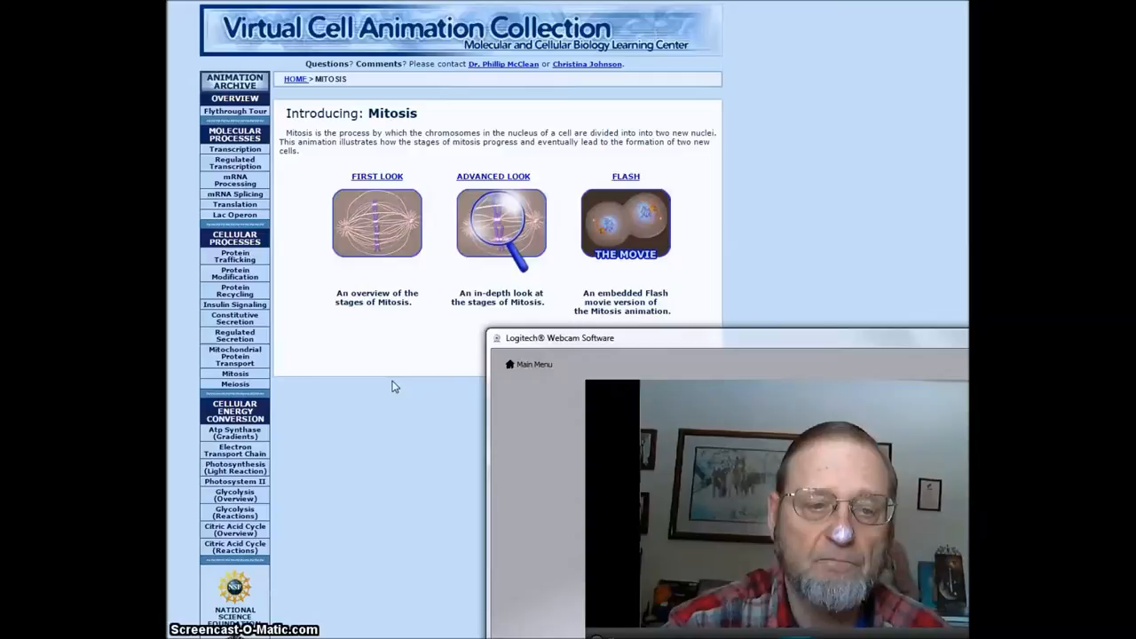
# Step: Open the Meiosis page from the Cellular Processes links in the left navigation
pyautogui.click(235, 384)
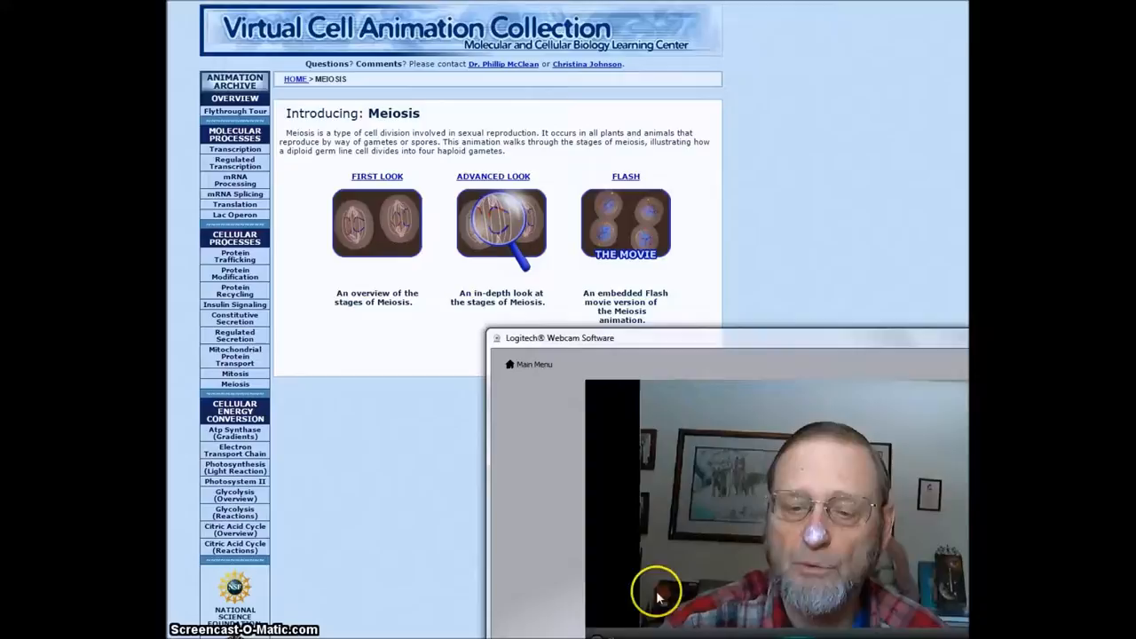
pyautogui.moveTo(770, 348)
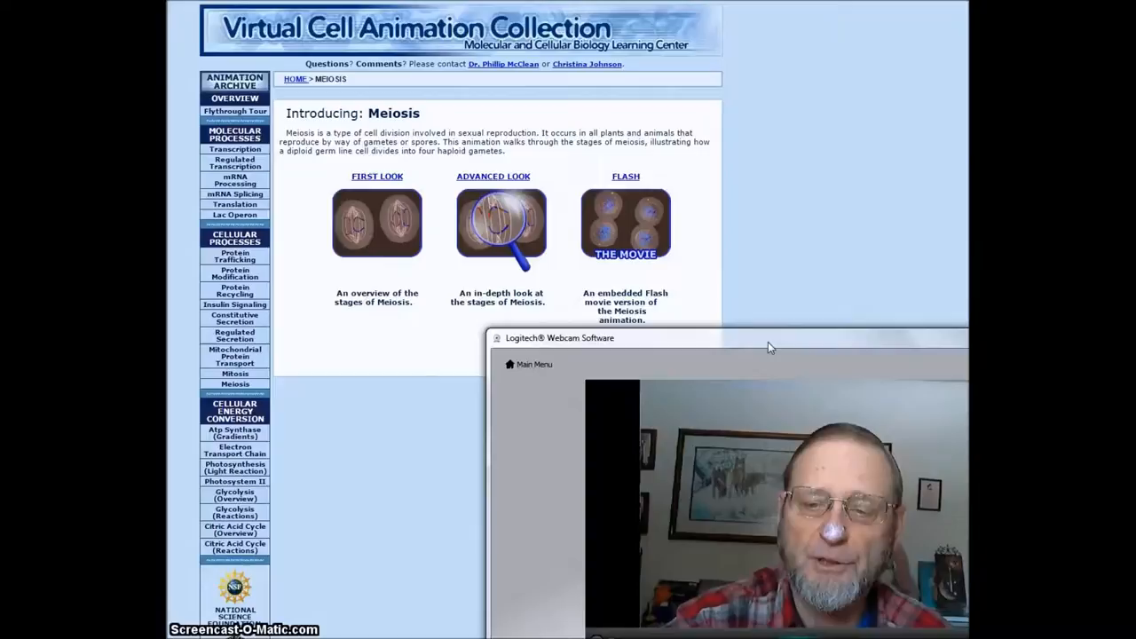